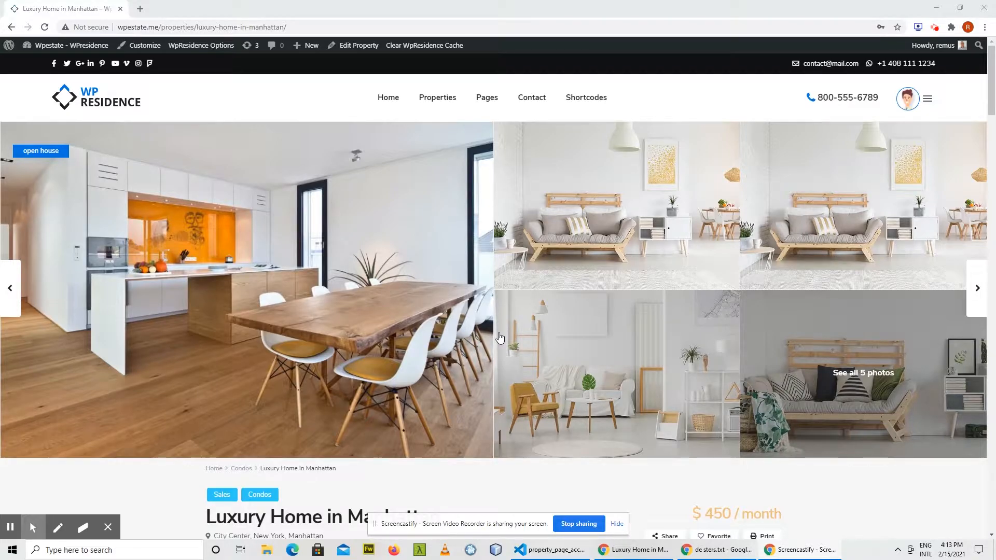
# Step: Scroll the Luxury Home in Manhattan page down to its Address panel
pyautogui.scroll(-3)
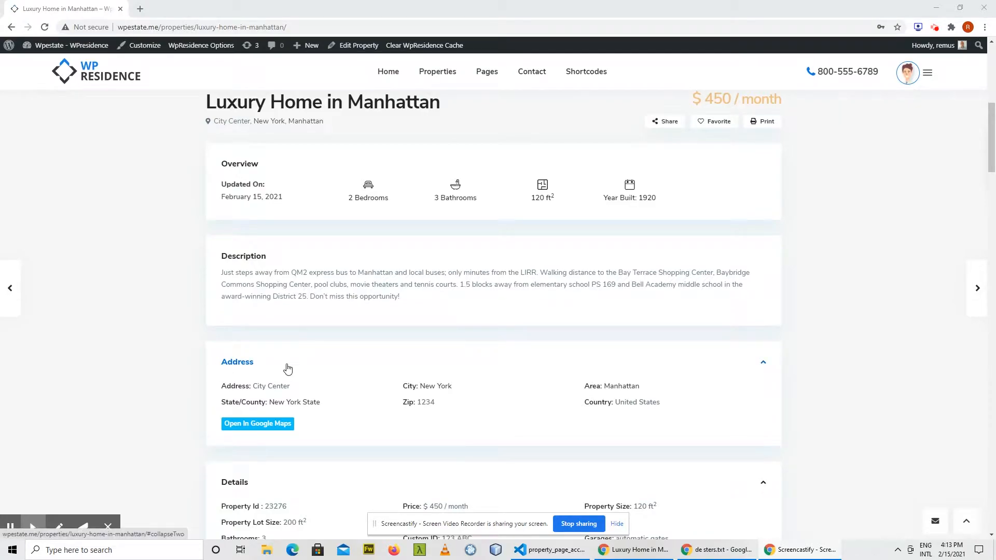
pyautogui.moveTo(373, 353)
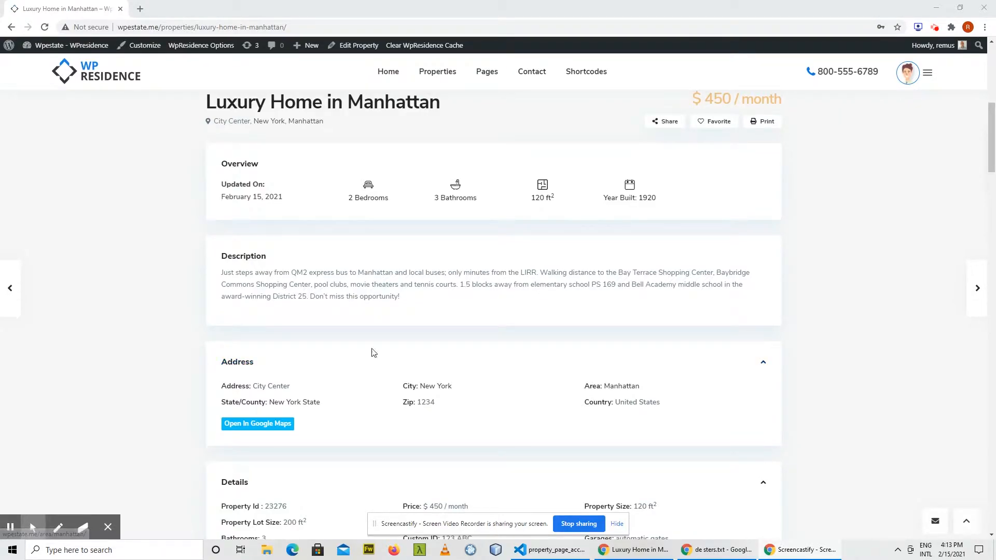
pyautogui.moveTo(434, 426)
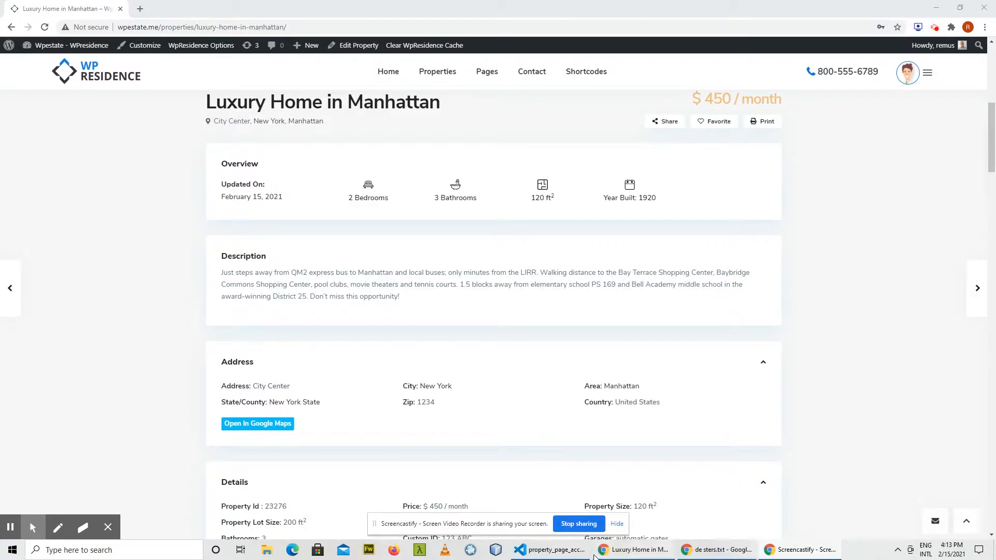
pyautogui.moveTo(558, 550)
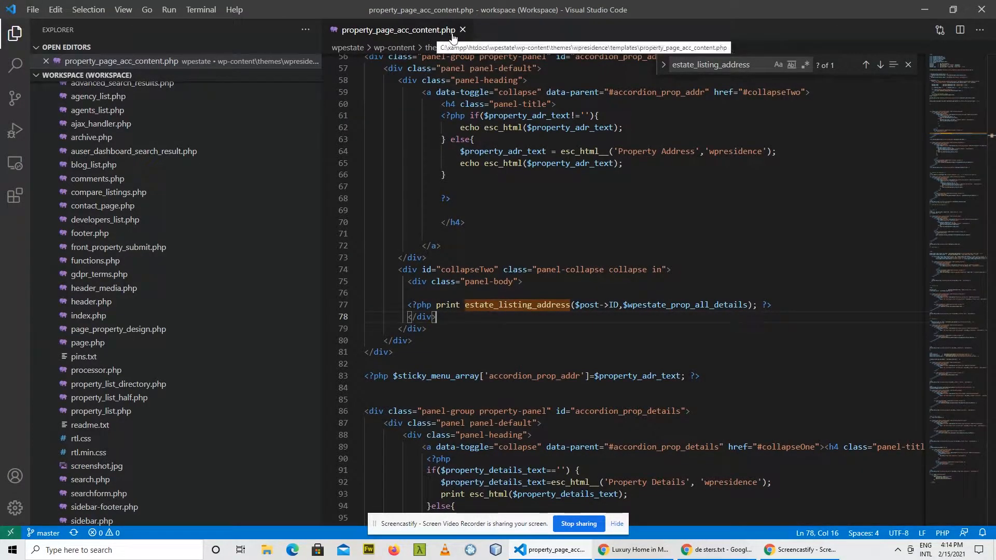
pyautogui.moveTo(546, 278)
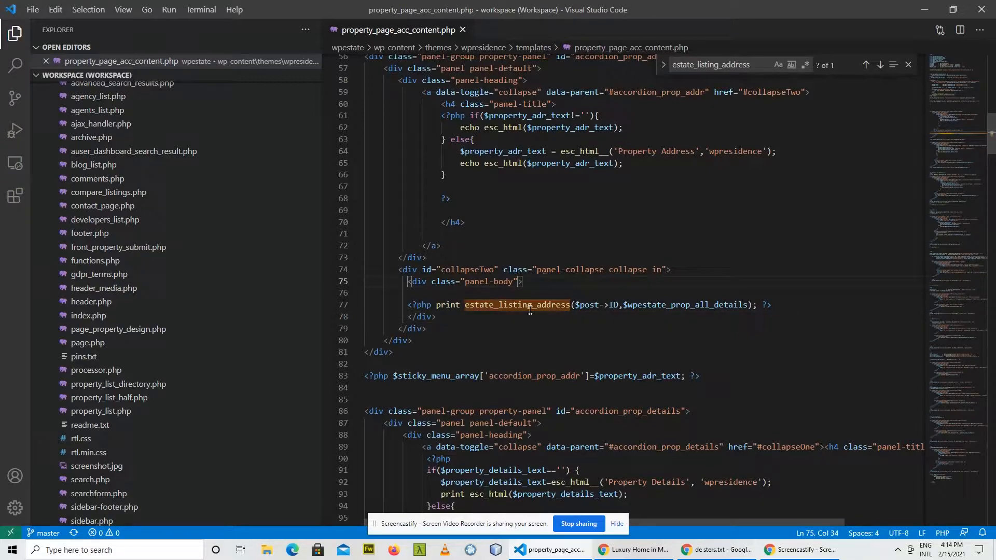
# Step: Select the estate_listing_address call on line 77 of property_page_acc_content.php
pyautogui.doubleClick(516, 305)
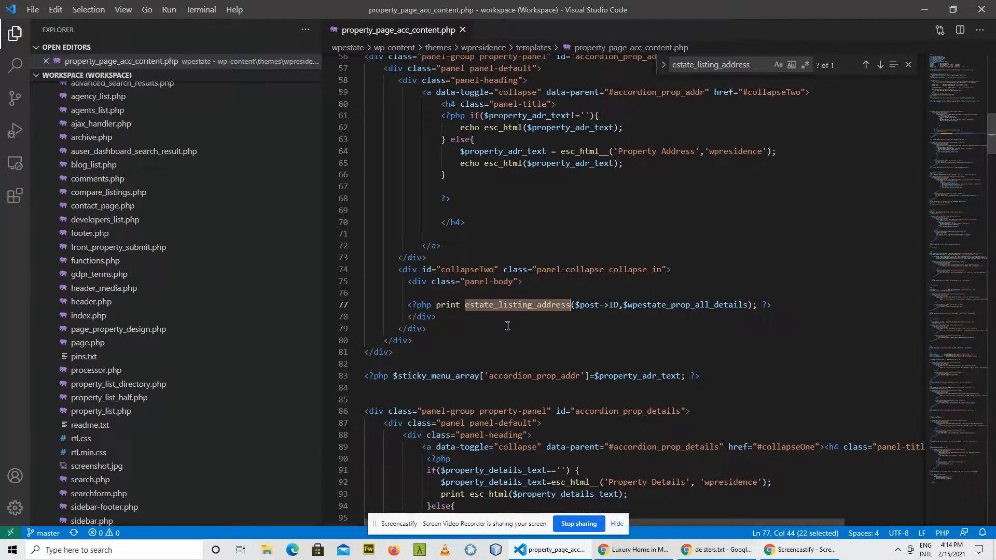
pyautogui.moveTo(508, 305)
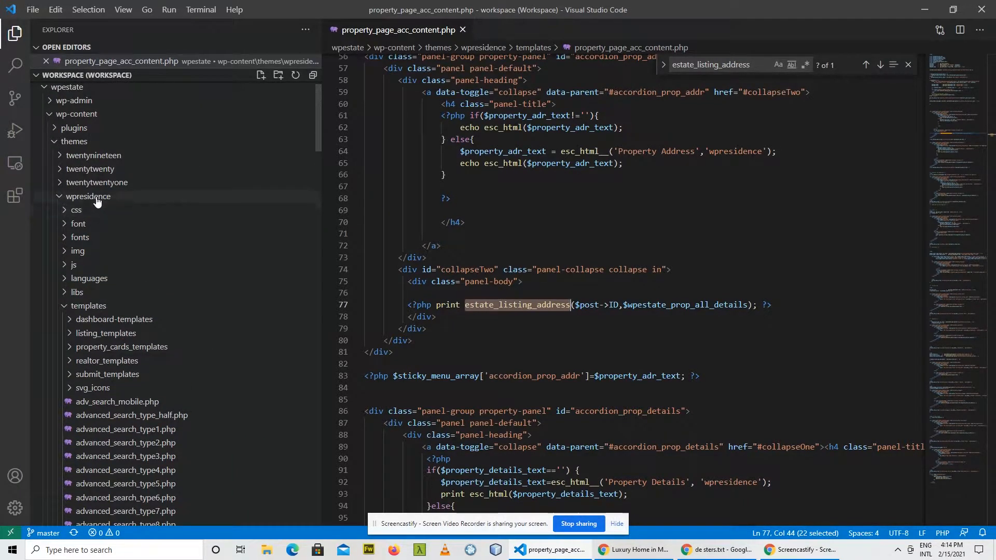
# Step: Search the wpresidence folder for estate_listing_address and jump to its definition in listing_functions.php
pyautogui.rightClick(87, 196)
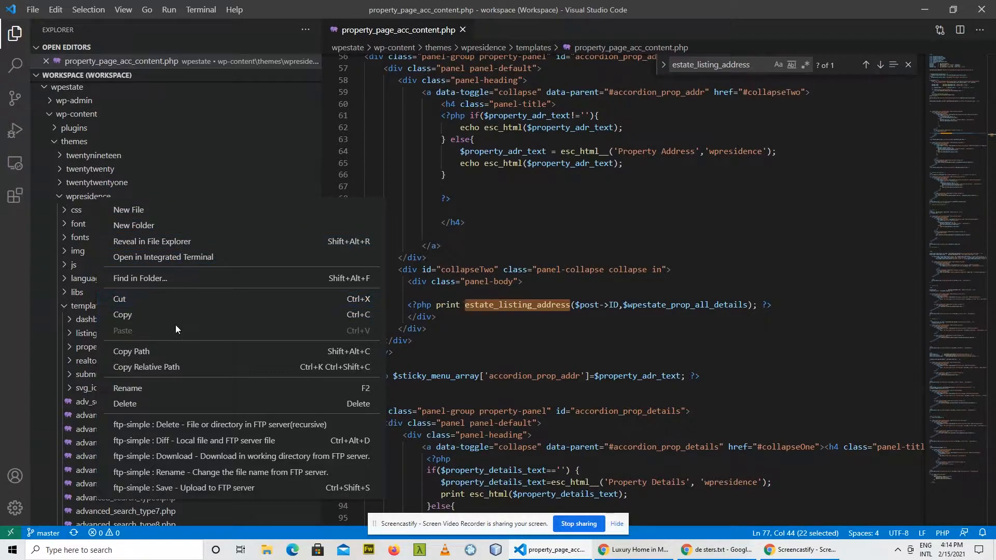
pyautogui.moveTo(165, 280)
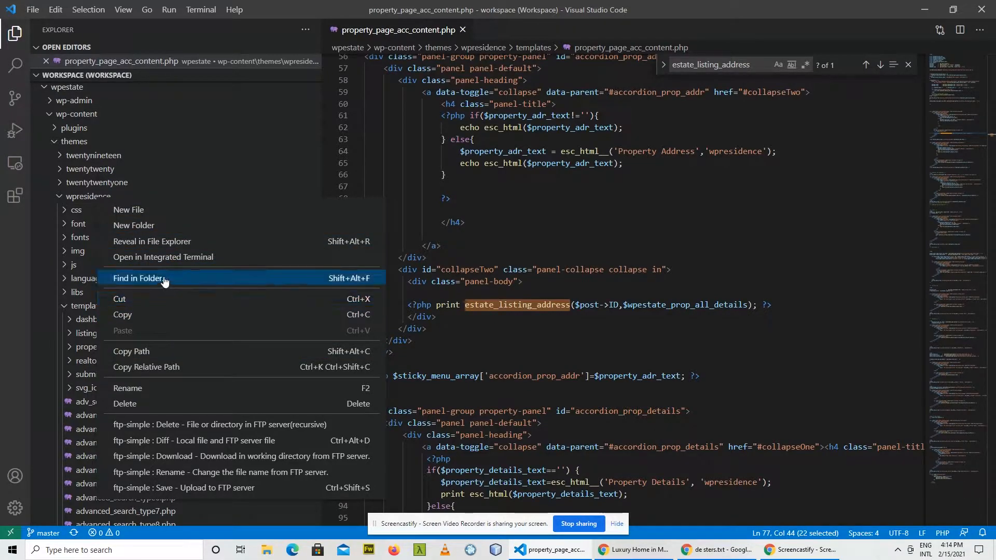
pyautogui.click(138, 278)
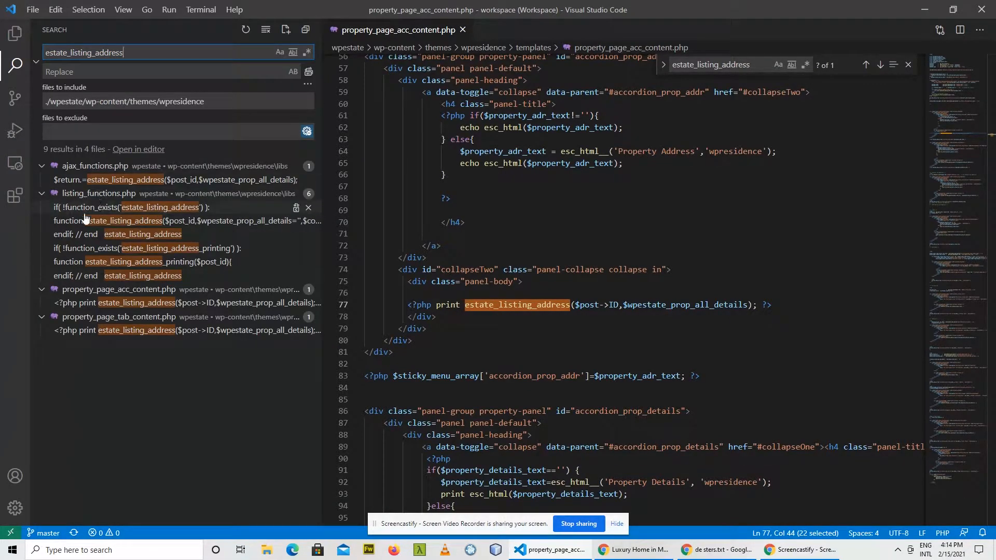
pyautogui.moveTo(108, 224)
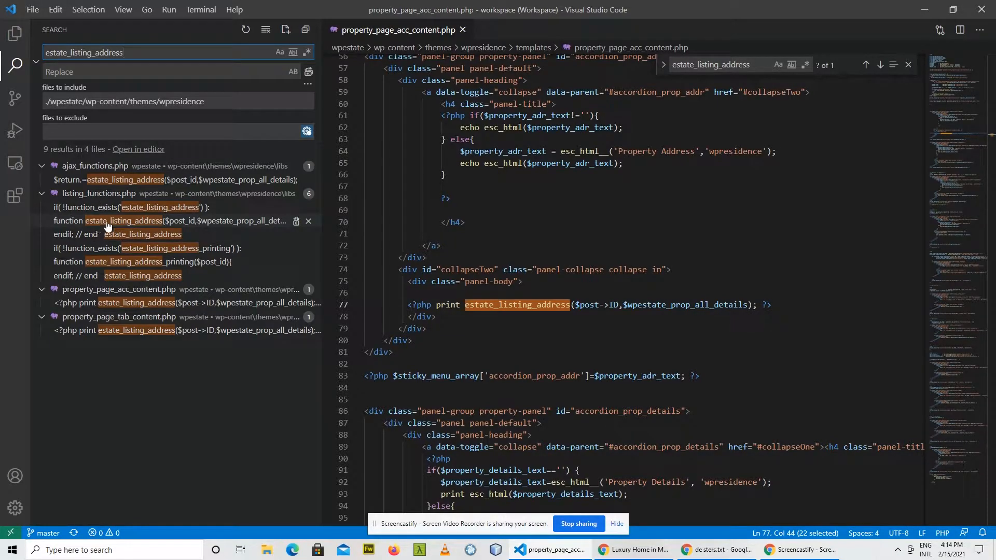
pyautogui.click(140, 220)
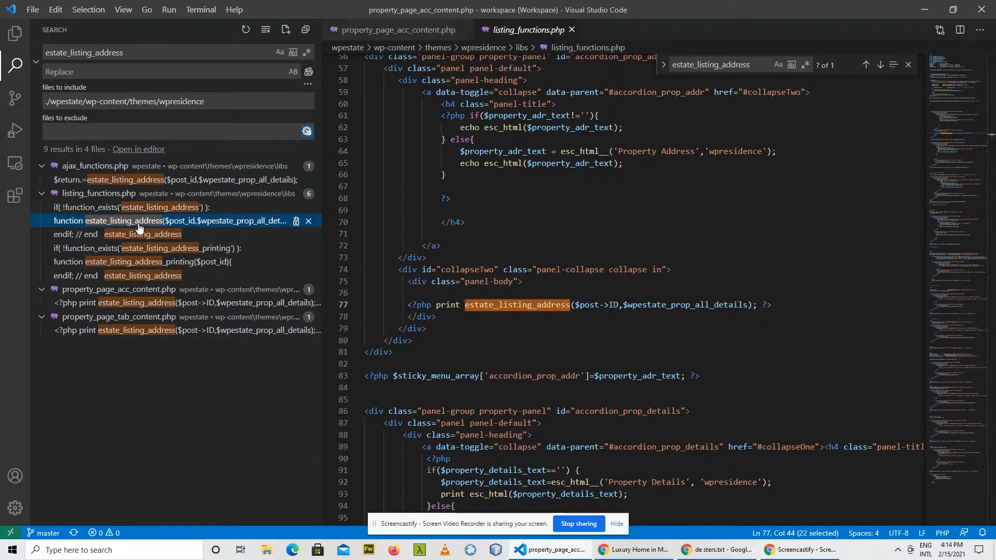
pyautogui.click(138, 219)
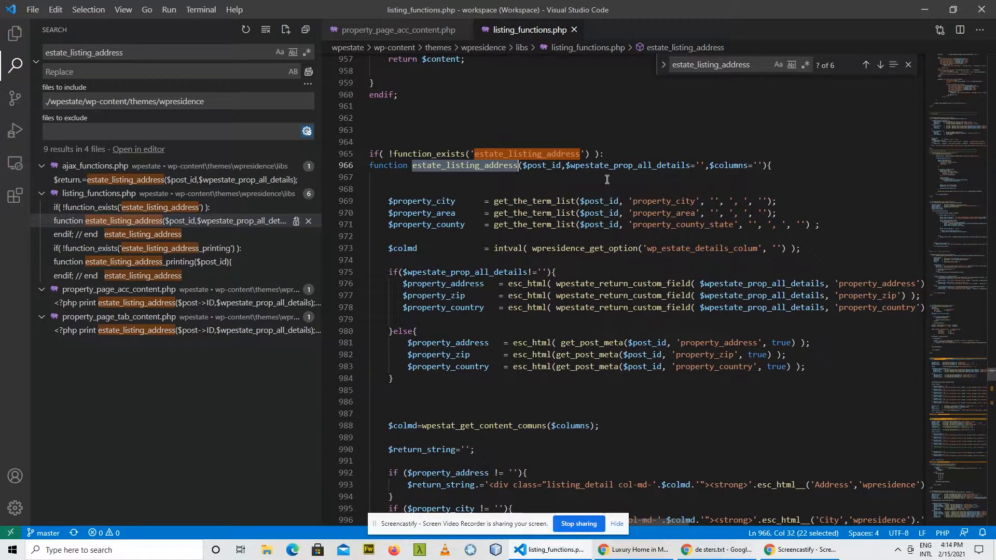
# Step: Collapse the libs tree and expand themes > wpresidence-child in the Explorer
pyautogui.click(15, 32)
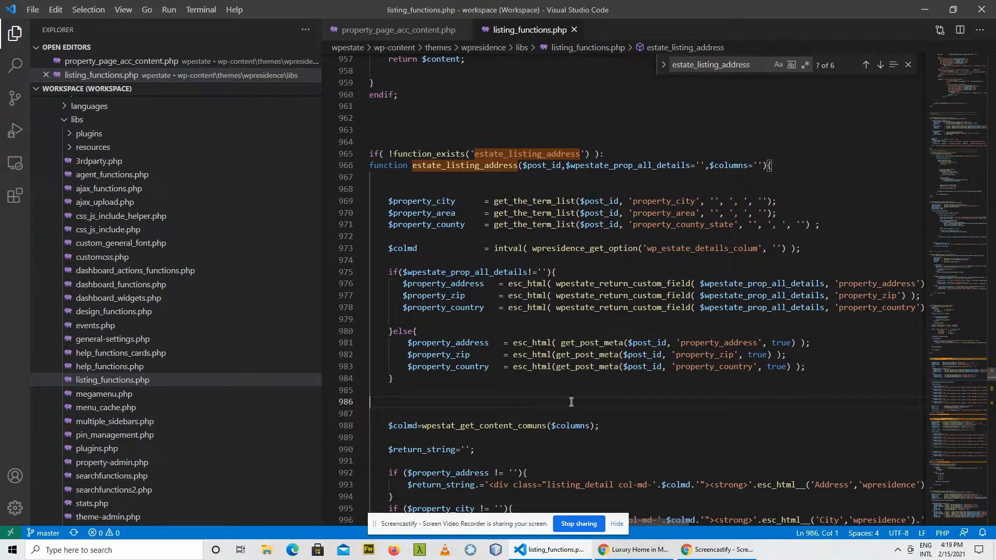
pyautogui.moveTo(535, 54)
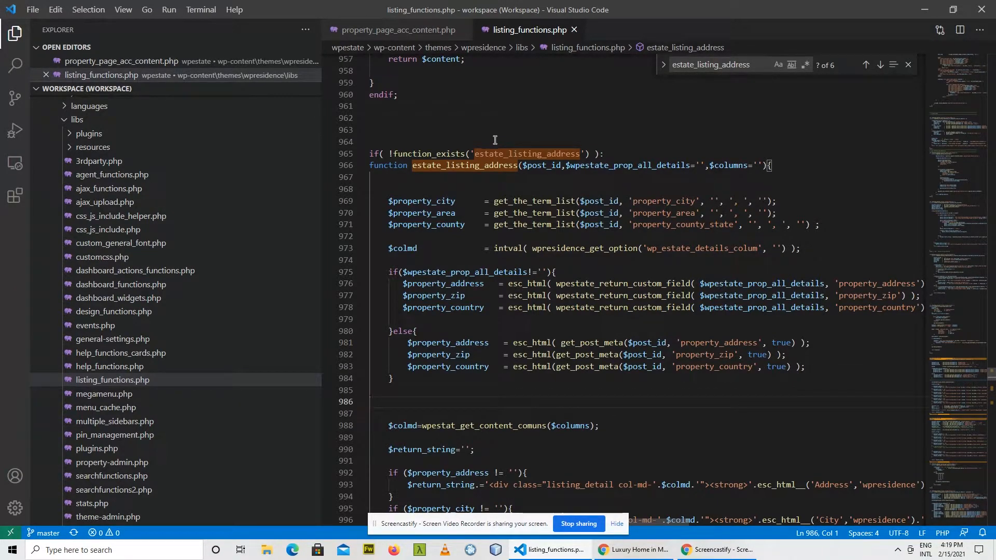
pyautogui.rightClick(112, 380)
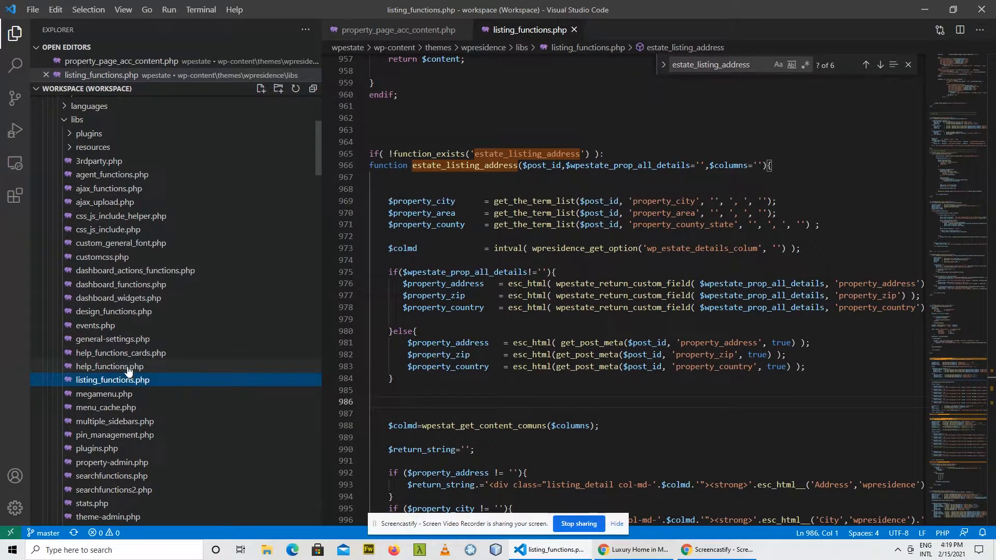
pyautogui.moveTo(519, 58)
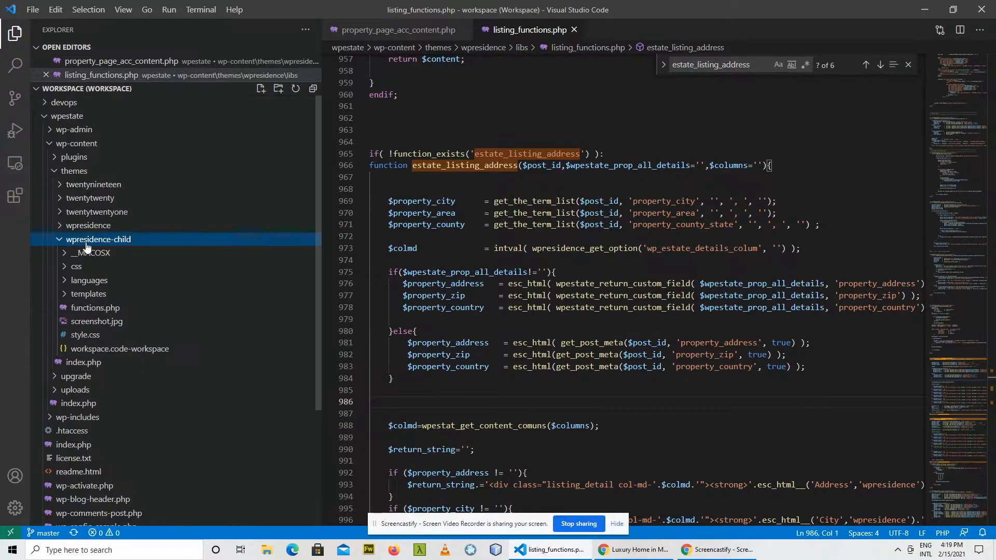
# Step: Create a libs folder in wpresidence-child holding a copy of listing_functions.php at estate_listing_address
pyautogui.rightClick(98, 239)
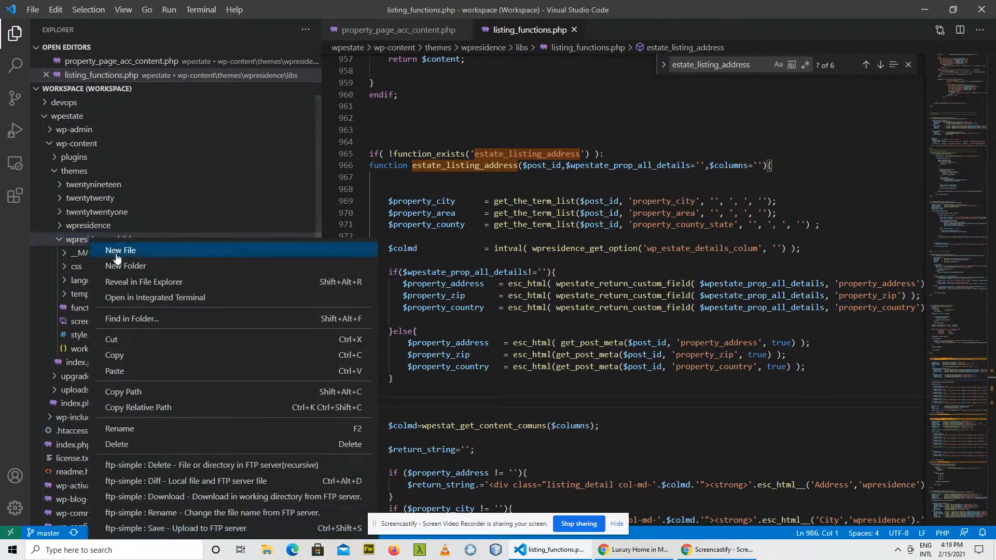
pyautogui.click(120, 250)
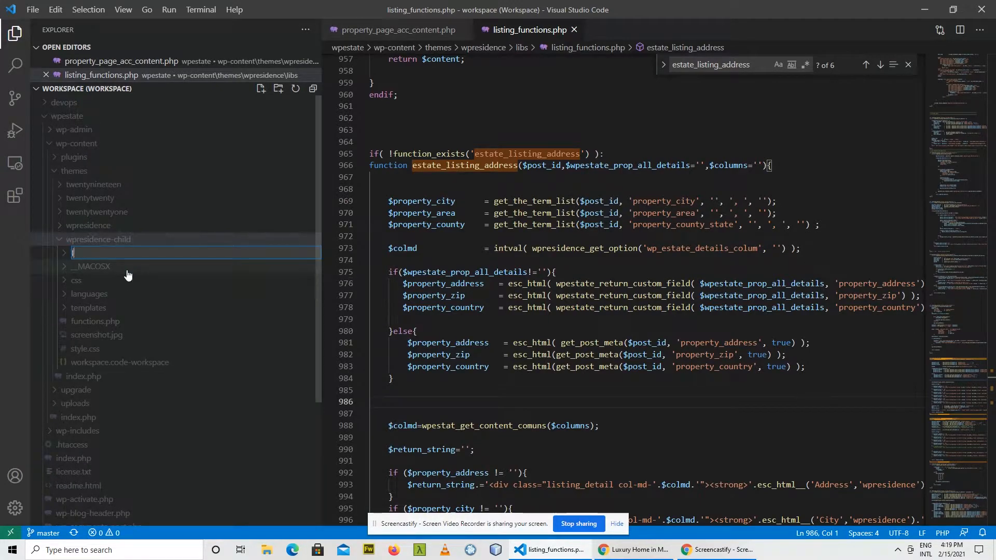
pyautogui.click(76, 294)
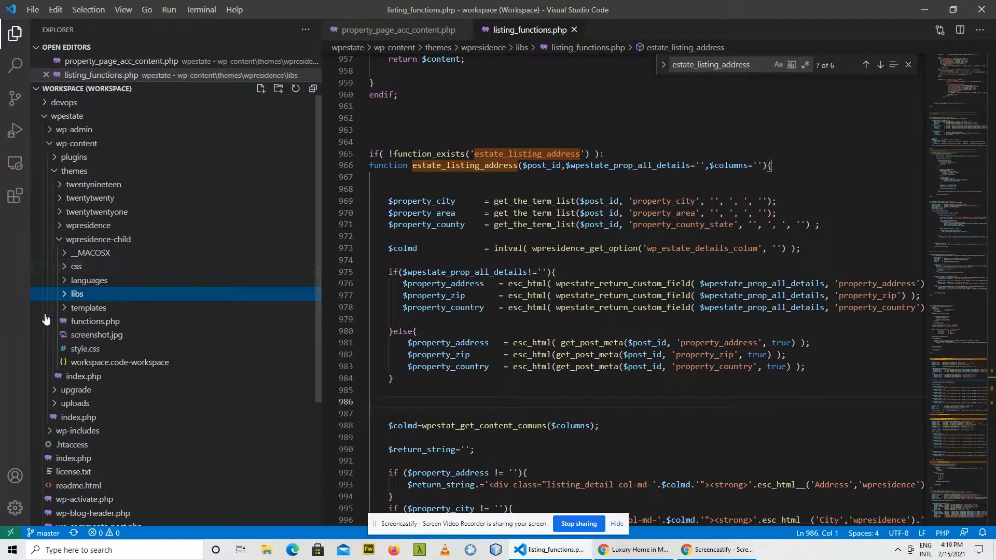
pyautogui.rightClick(77, 294)
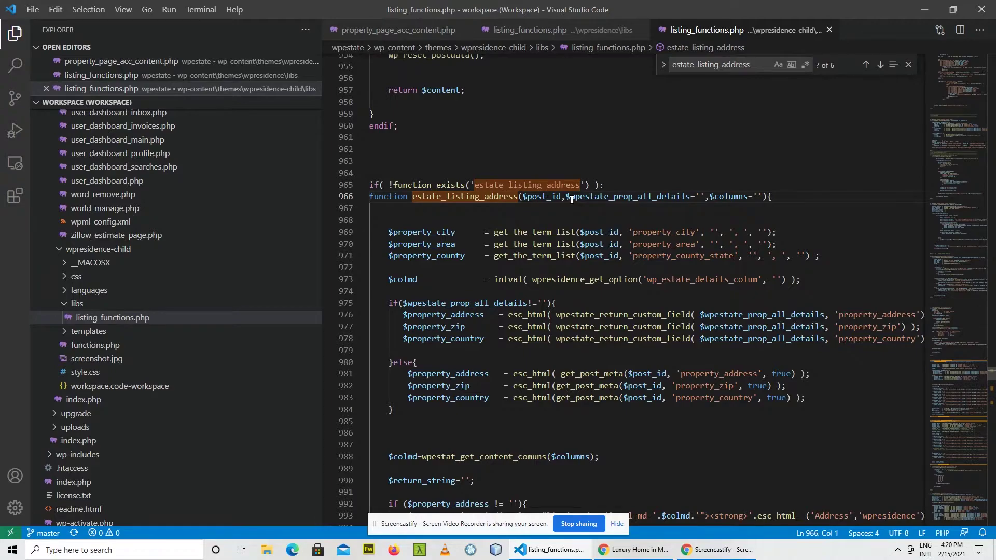
# Step: Duplicate the property_address return_string block with label 'Address2' and save
pyautogui.scroll(-3)
pyautogui.write('2')
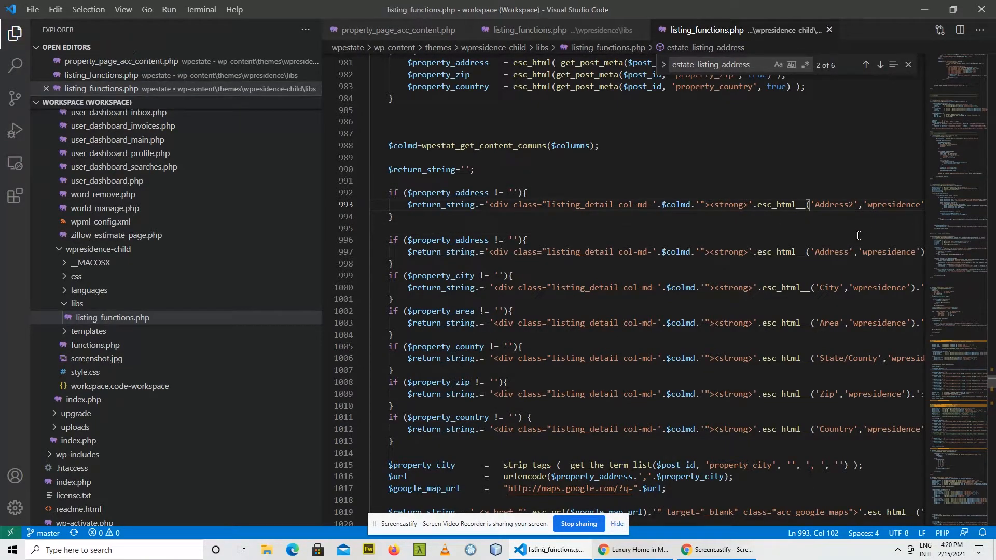
pyautogui.click(634, 549)
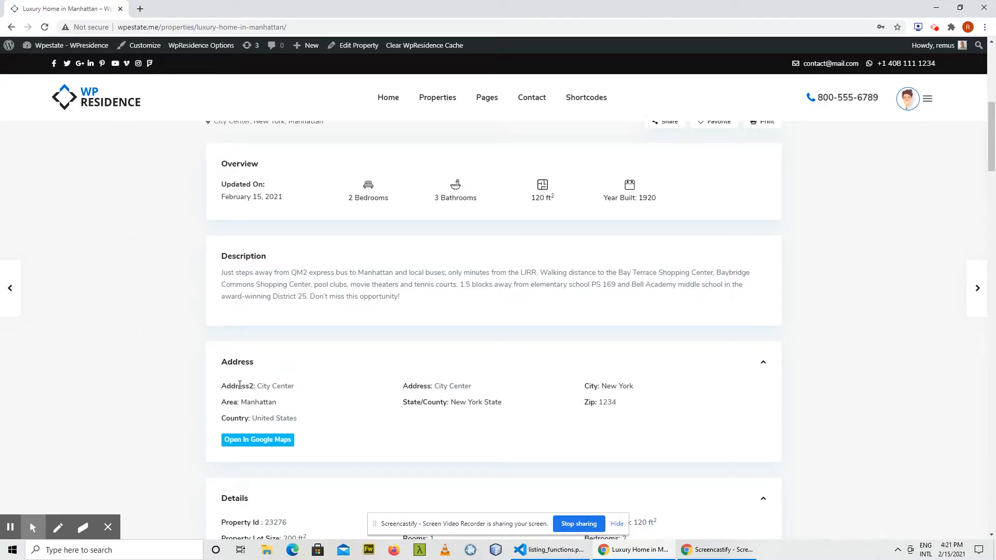
pyautogui.moveTo(301, 393)
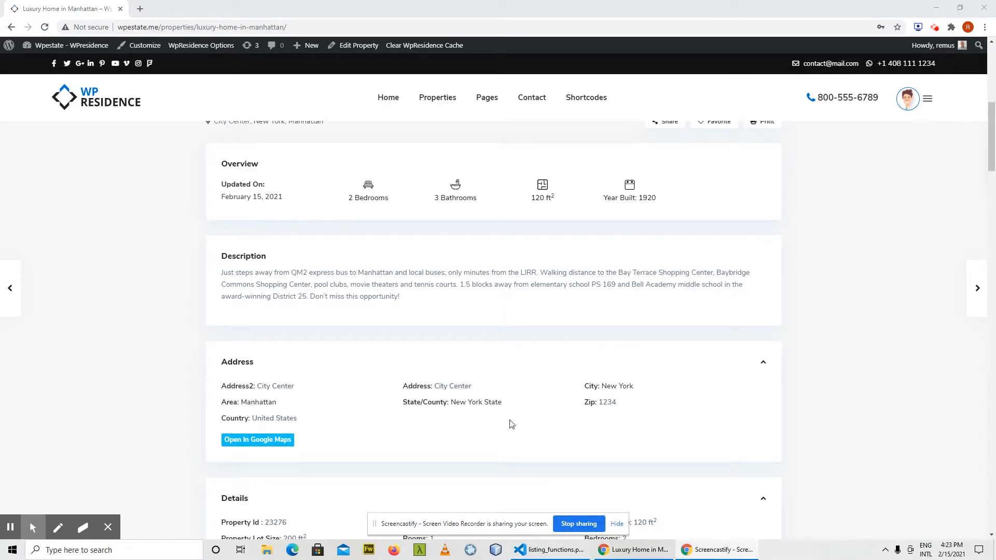
# Step: Confirm the property page shows Address2: City Center, then return to the editor
pyautogui.click(552, 550)
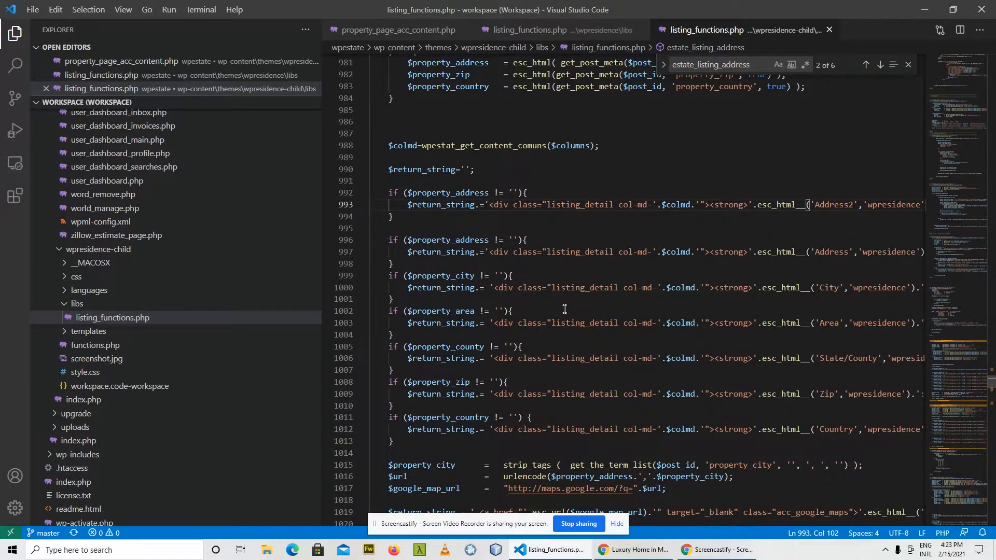
pyautogui.moveTo(828, 29)
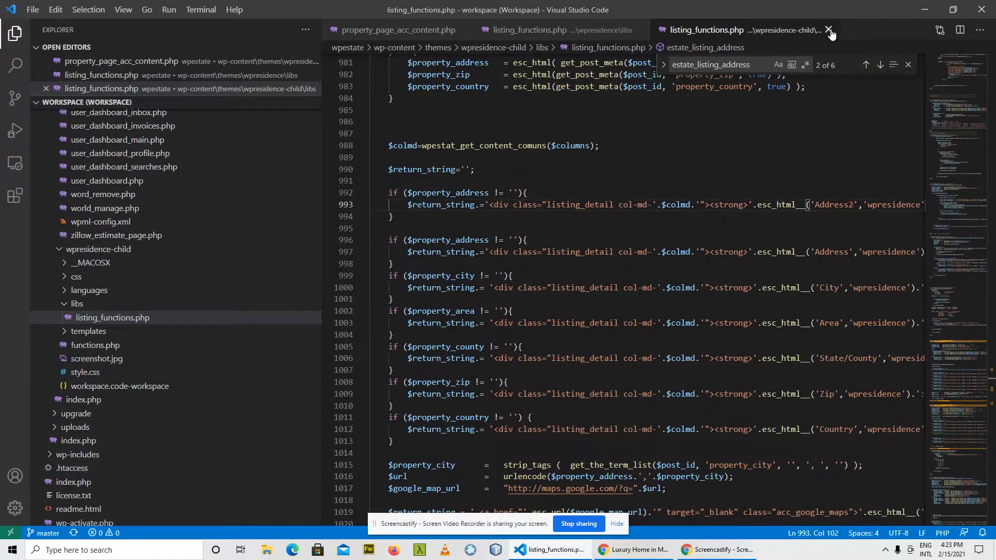
# Step: Close and delete the child listing_functions.php, moving it to the Recycle Bin
pyautogui.click(829, 29)
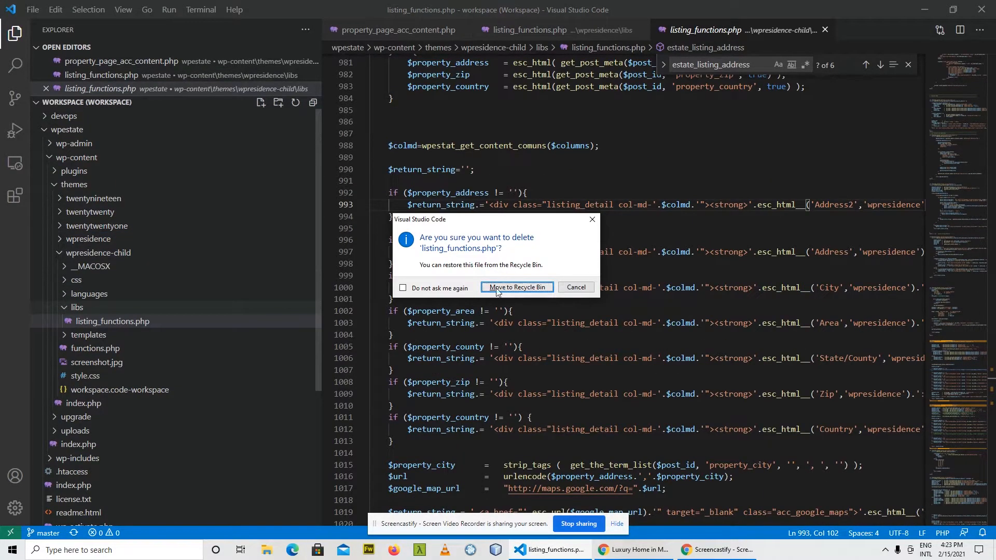
pyautogui.click(517, 287)
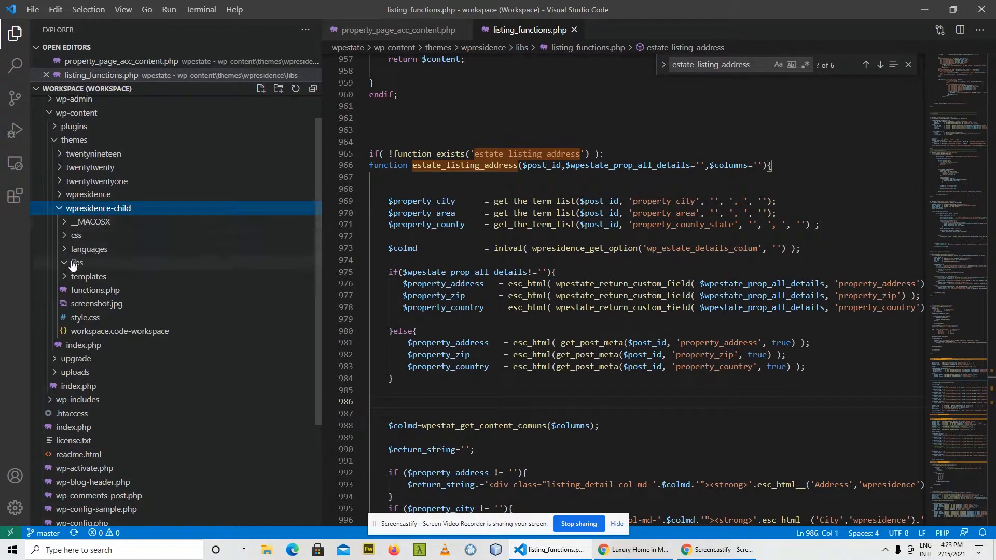
pyautogui.click(76, 263)
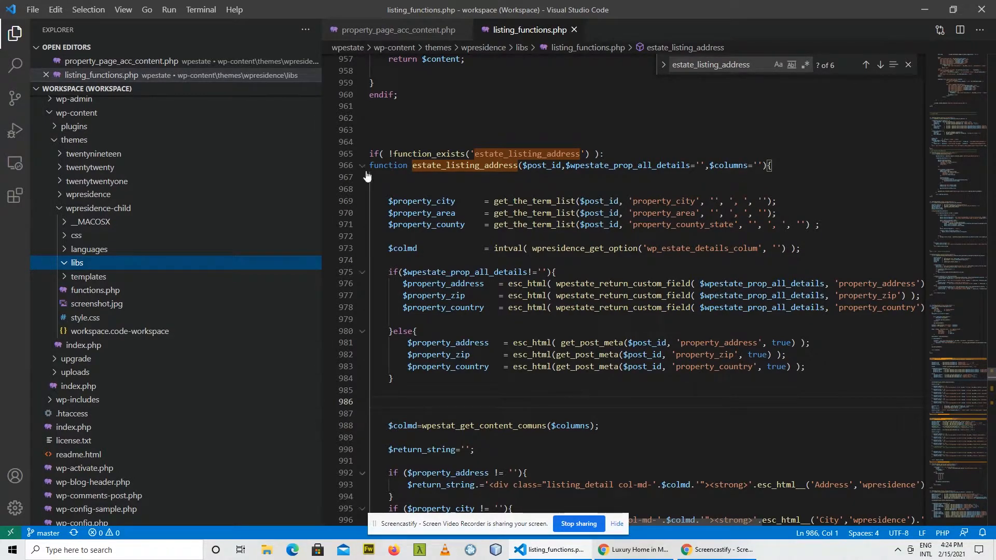
# Step: Fold and copy estate_listing_address for pasting into wpresidence-child/functions.php
pyautogui.click(362, 165)
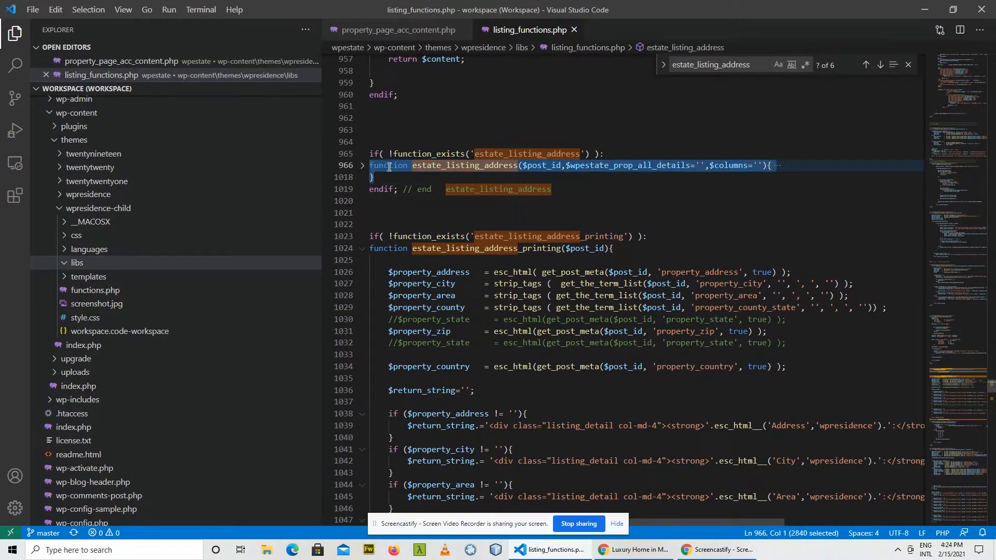
pyautogui.rightClick(388, 165)
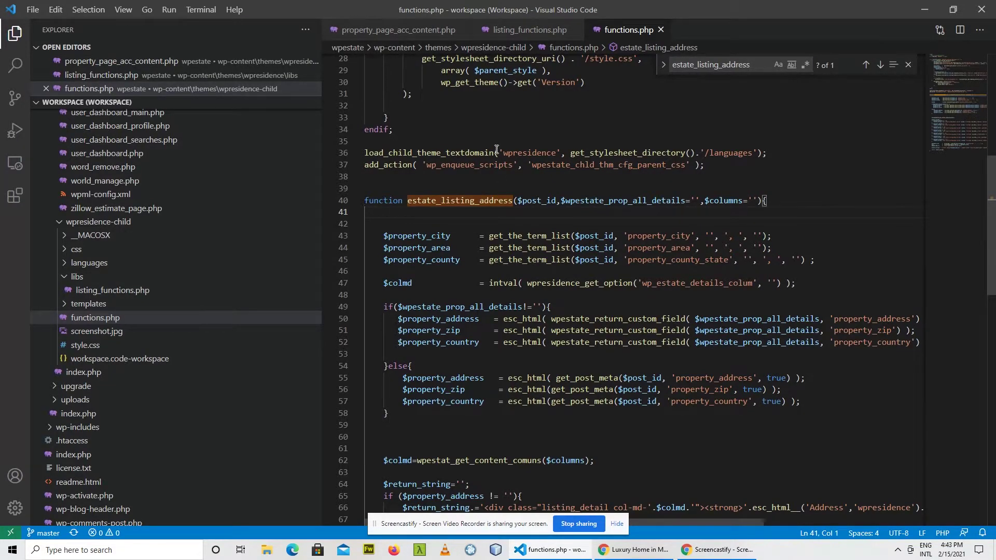
pyautogui.click(530, 30)
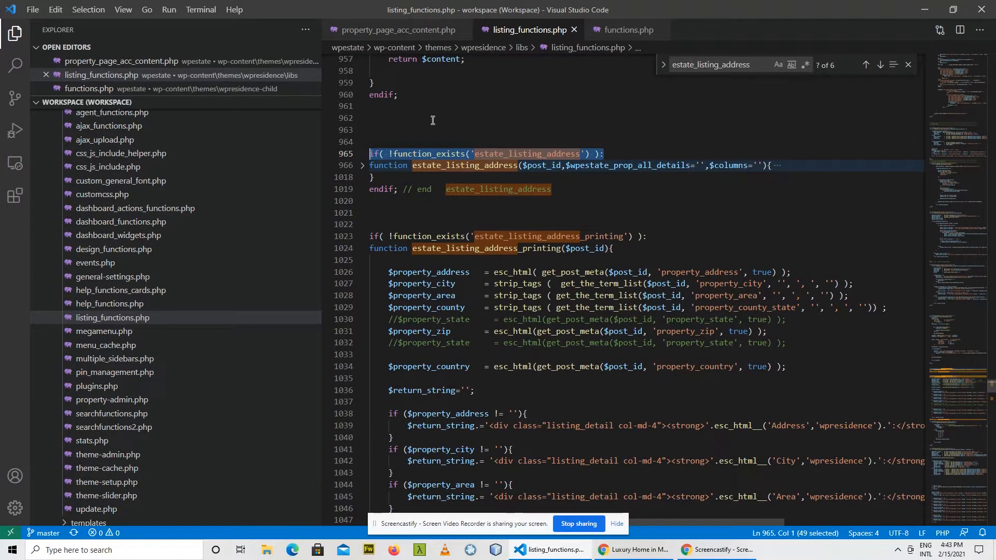
pyautogui.click(434, 119)
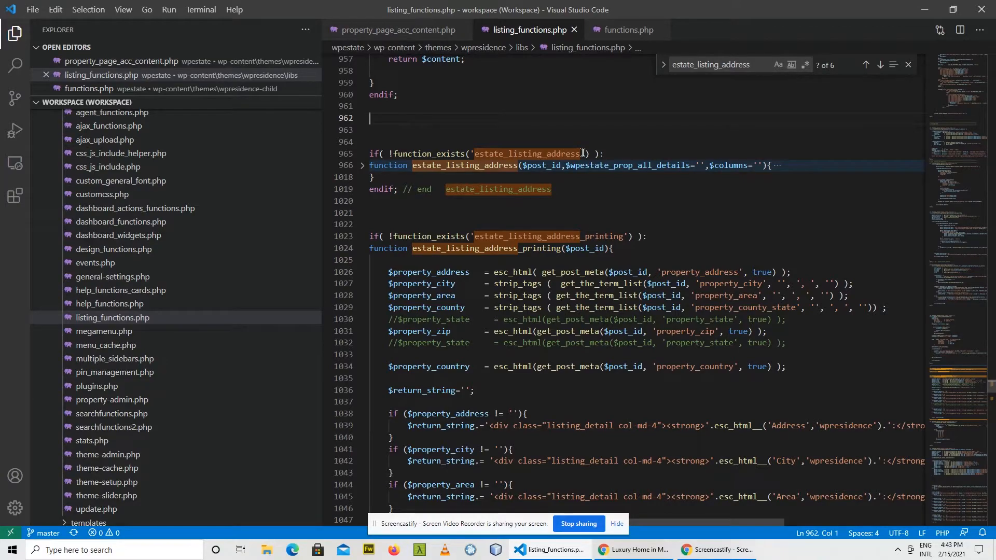
pyautogui.moveTo(551, 165)
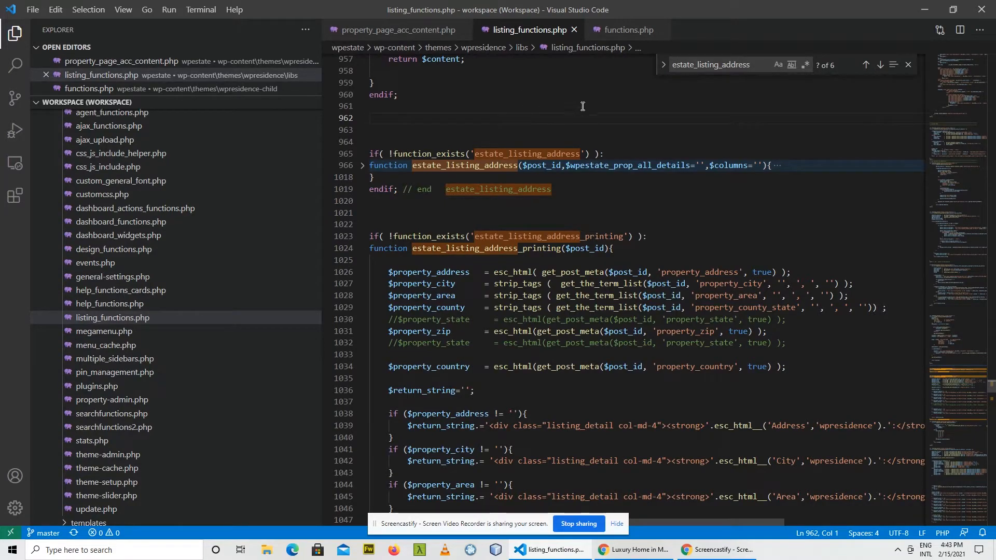
pyautogui.click(373, 117)
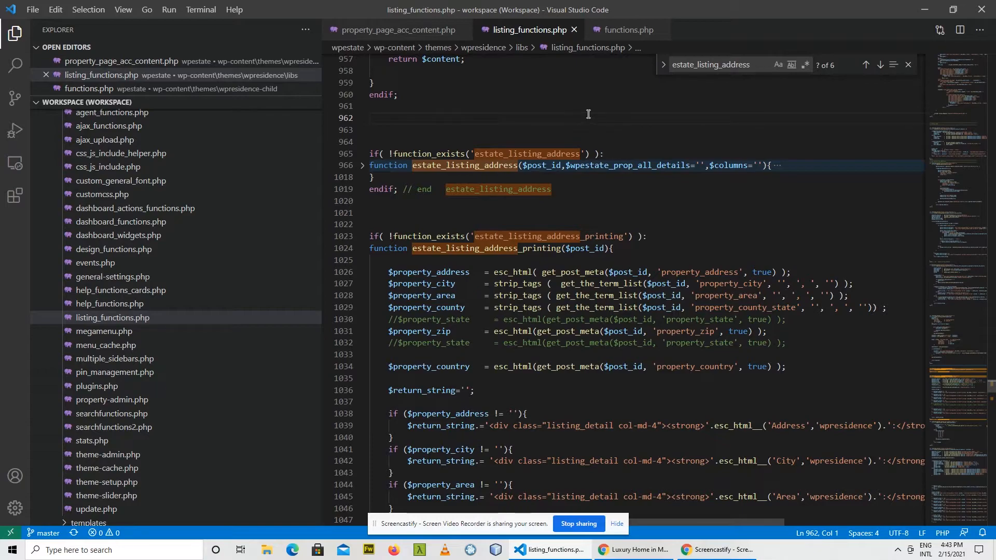
pyautogui.click(628, 29)
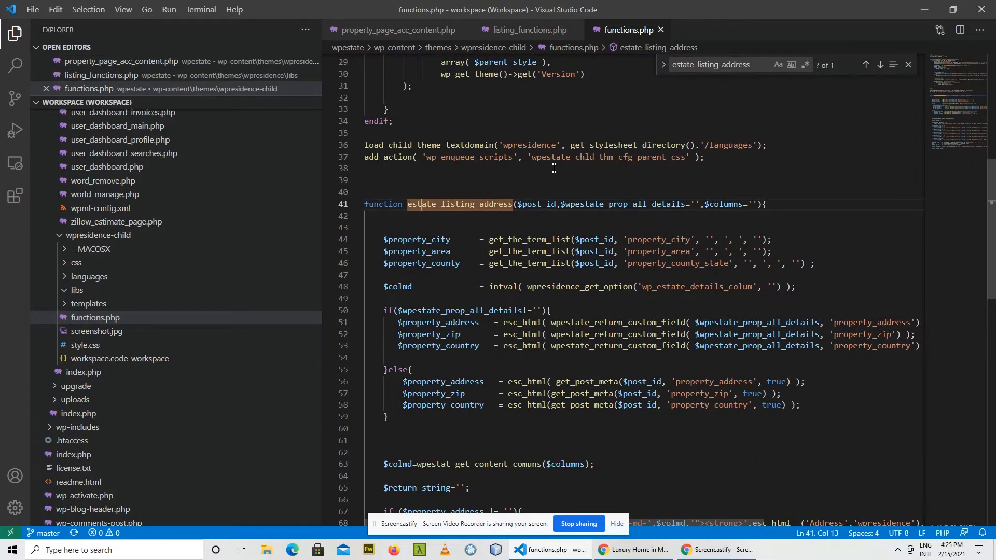
# Step: Duplicate the property_address block in functions.php with label 'Address New' and save
pyautogui.scroll(-3)
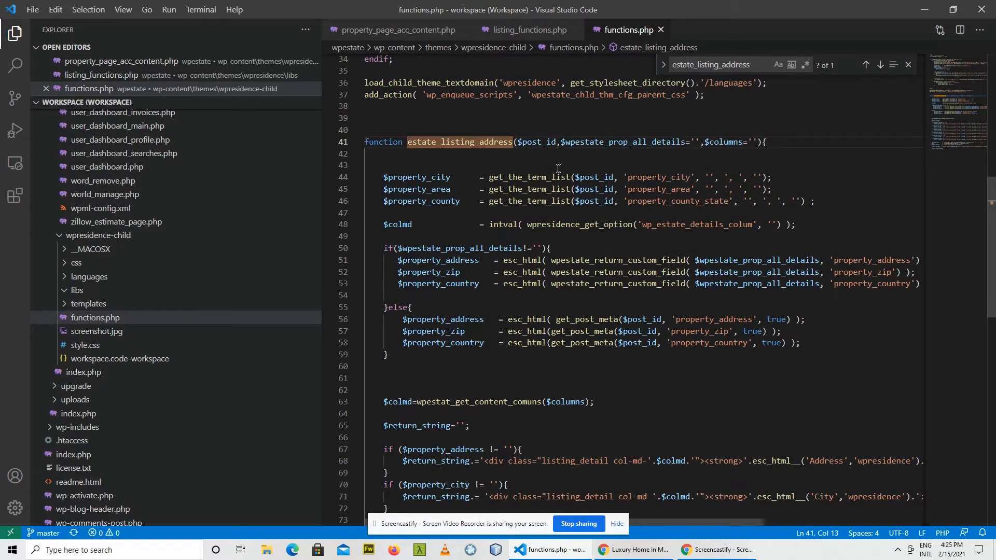
pyautogui.scroll(-3)
pyautogui.write(' New')
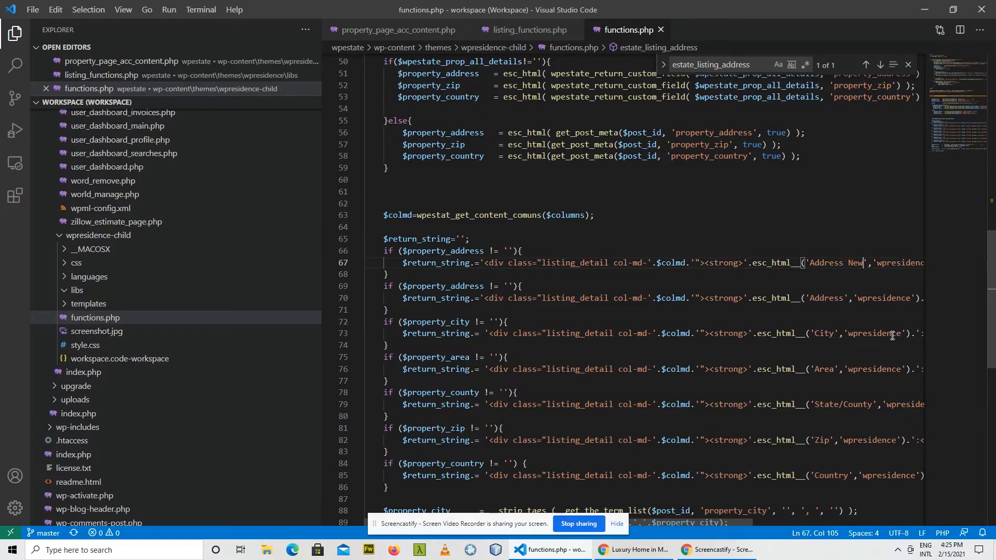
pyautogui.click(630, 550)
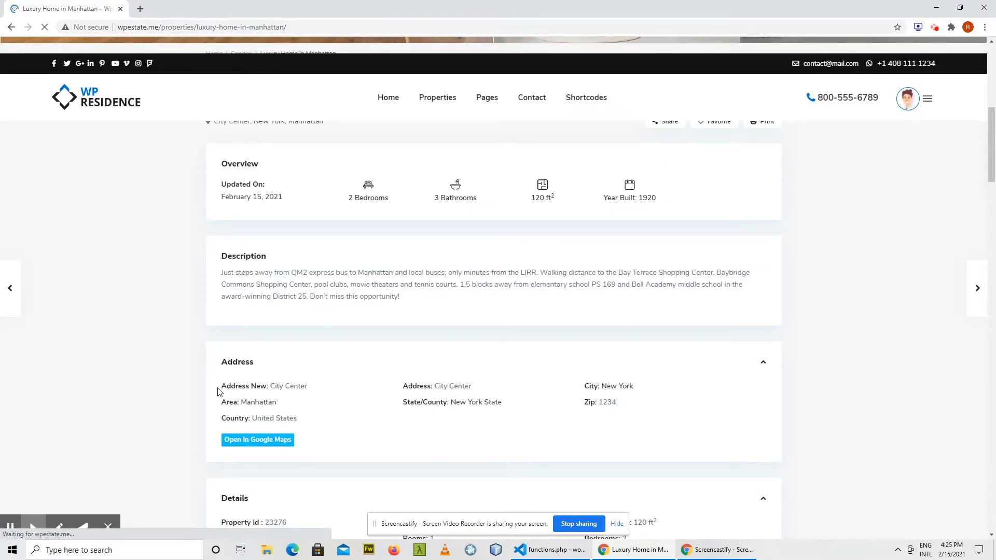
# Step: Return to the parent listing_functions.php showing estate_listing_address inside its function_exists guard
pyautogui.click(550, 550)
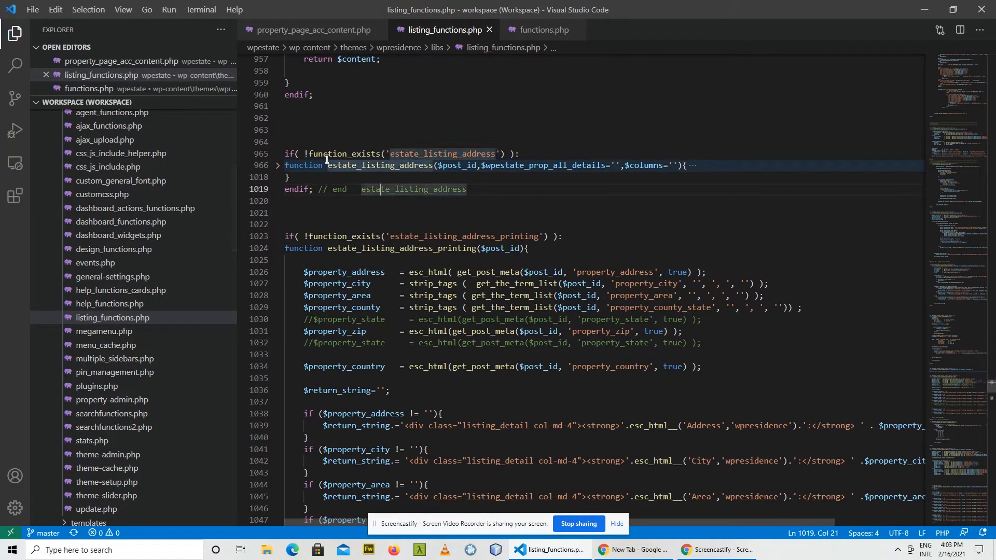
pyautogui.moveTo(337, 154)
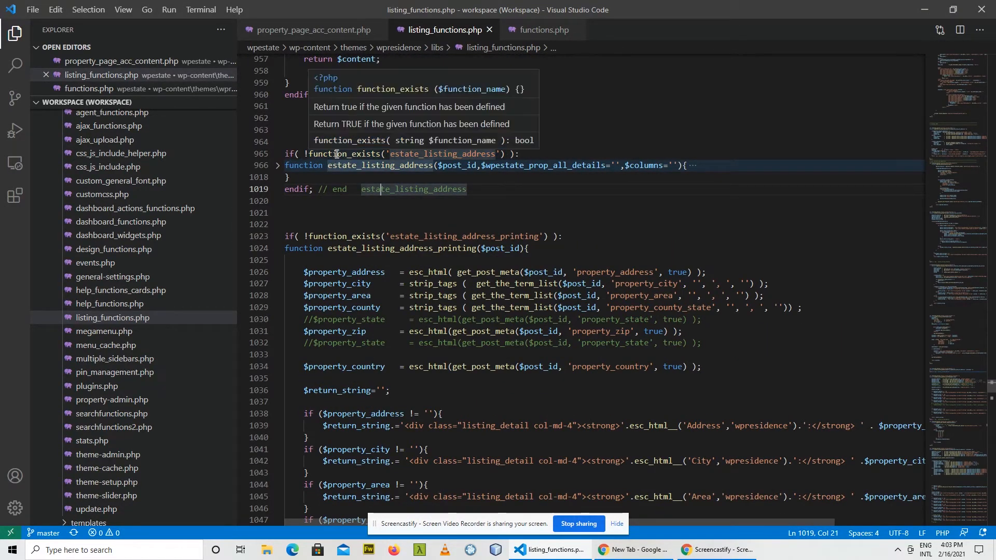